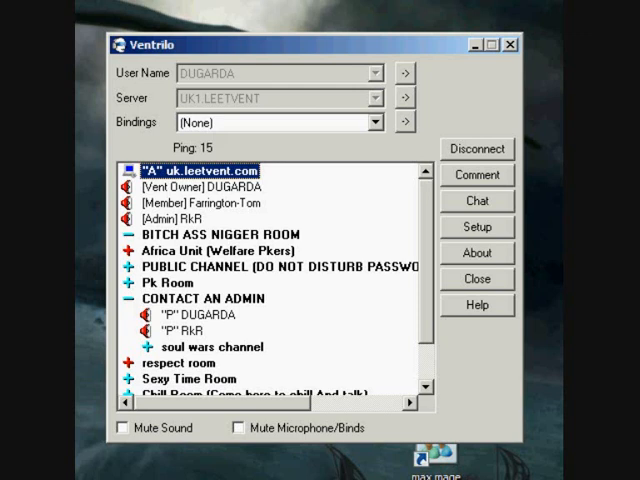
pyautogui.moveTo(552, 76)
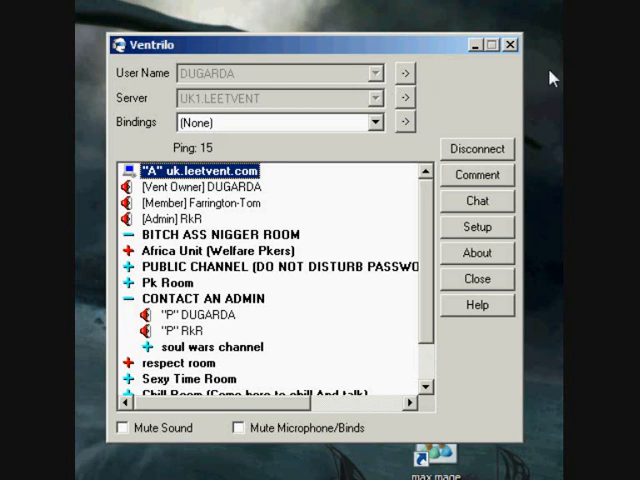
pyautogui.moveTo(460, 144)
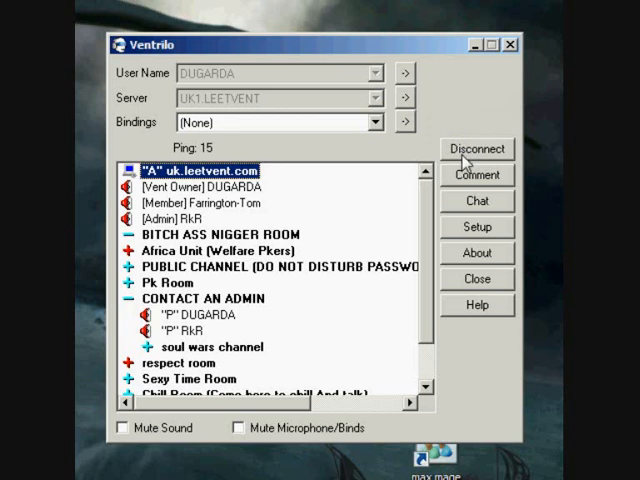
# - Disconnect from UK1.LEETVENT, review its Connection Editor settings, and close them unchanged
pyautogui.click(476, 148)
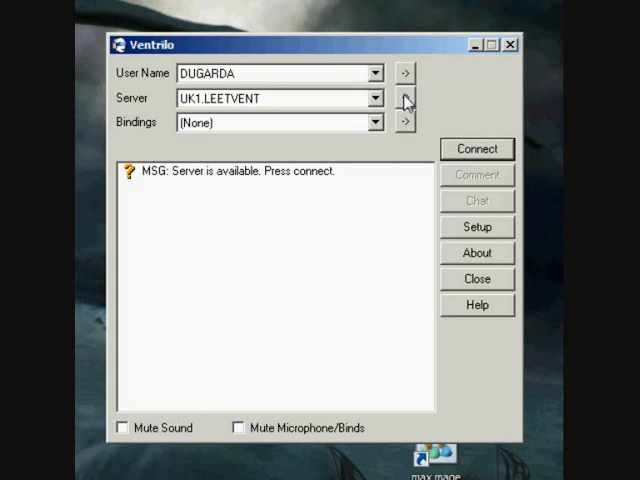
pyautogui.click(404, 98)
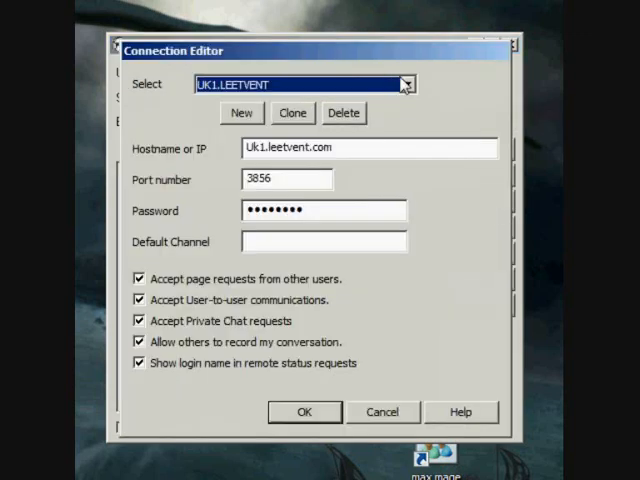
pyautogui.click(304, 412)
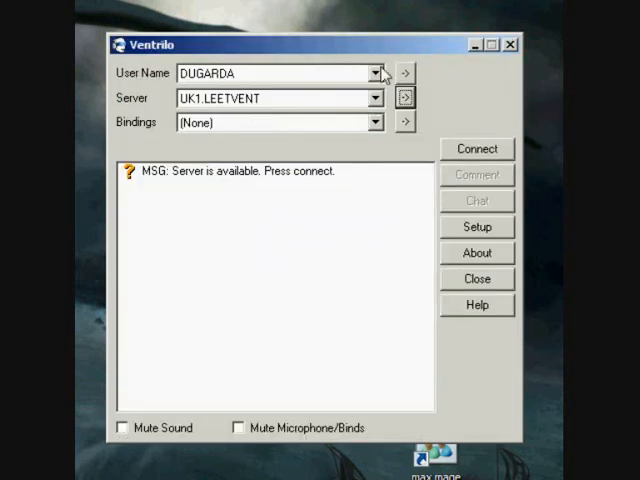
pyautogui.click(476, 228)
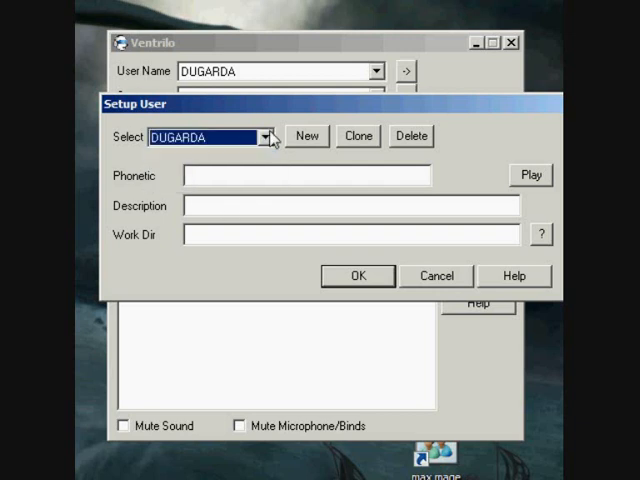
pyautogui.click(306, 136)
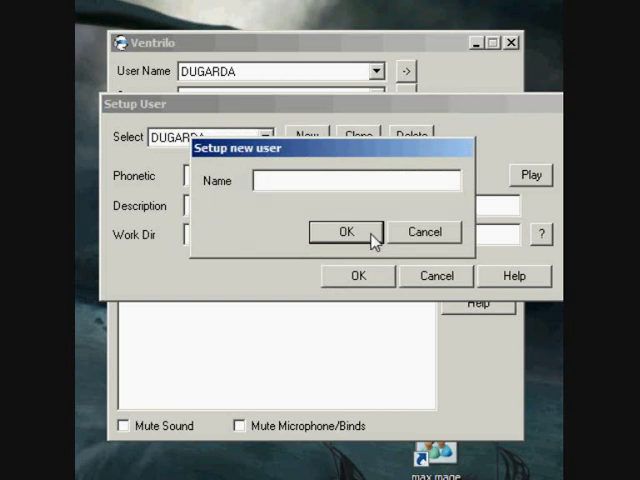
pyautogui.click(344, 232)
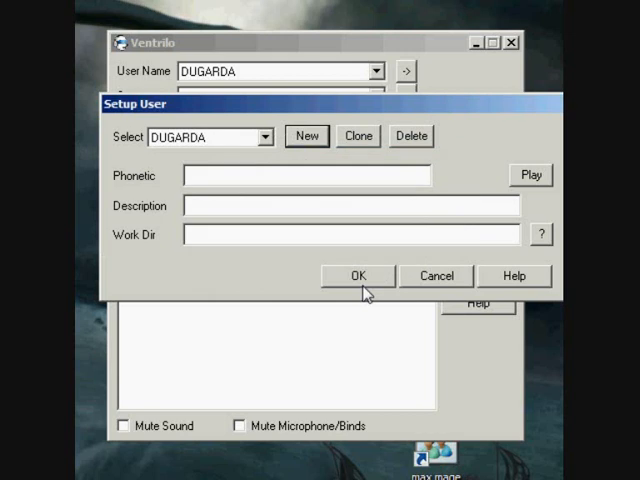
pyautogui.click(356, 276)
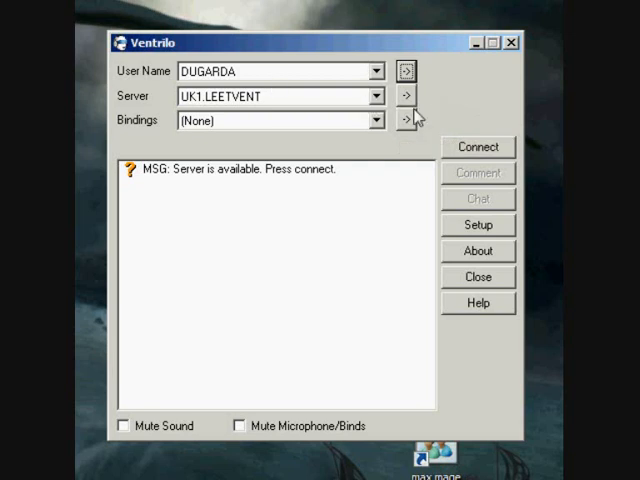
pyautogui.click(404, 96)
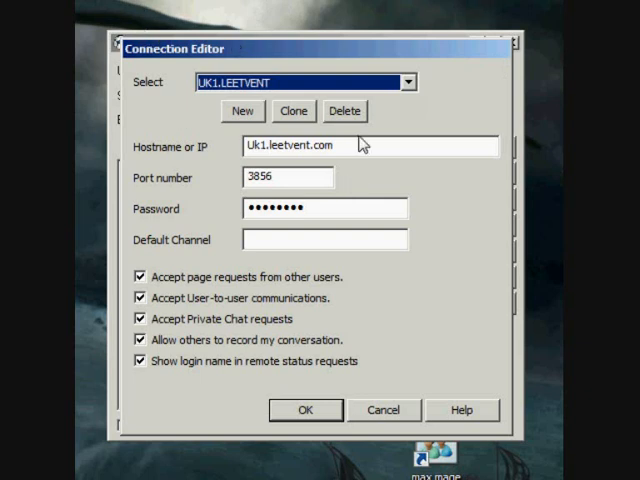
pyautogui.click(408, 82)
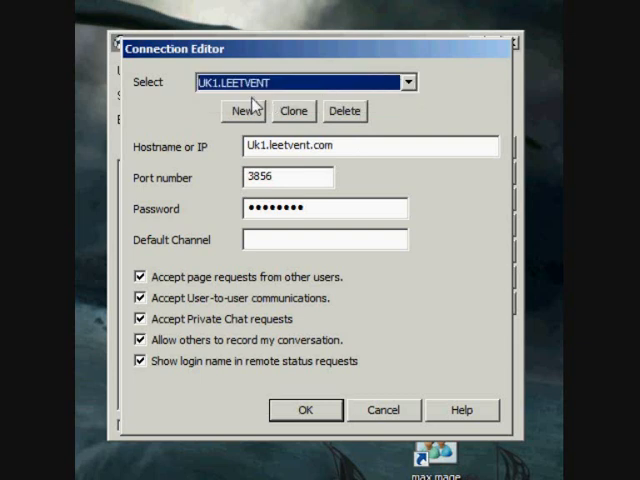
pyautogui.click(242, 112)
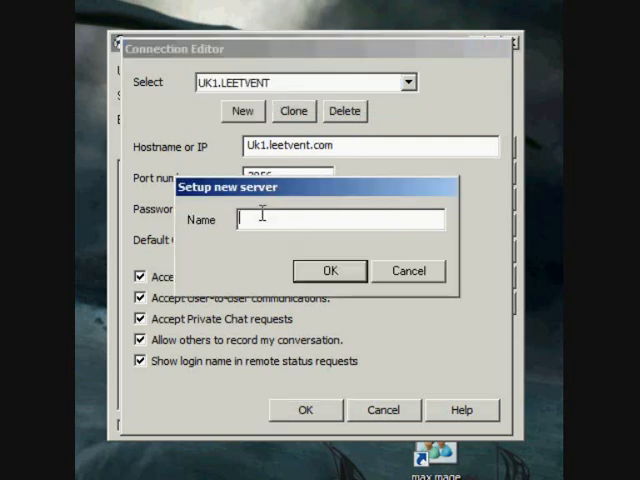
pyautogui.moveTo(328, 244)
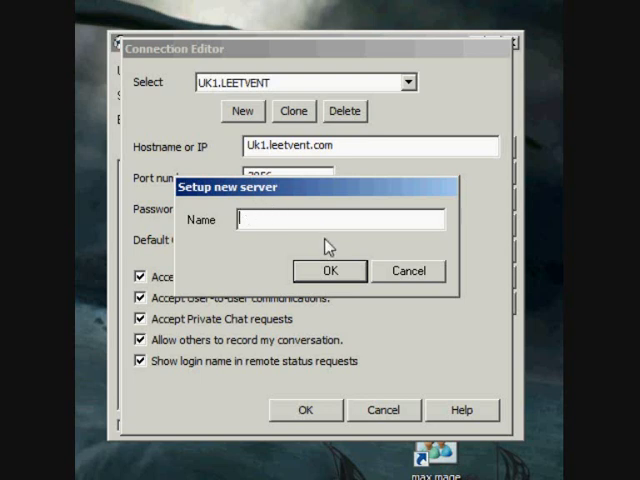
pyautogui.click(408, 272)
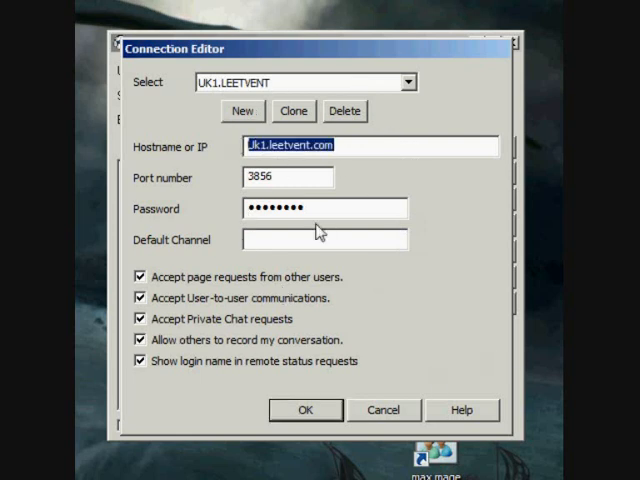
pyautogui.click(288, 176)
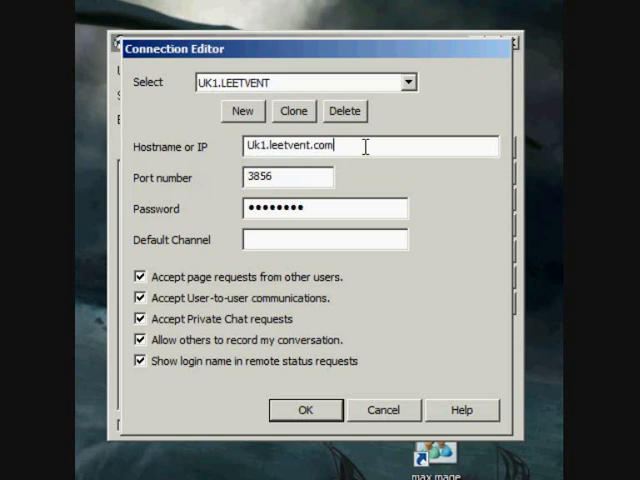
pyautogui.click(304, 410)
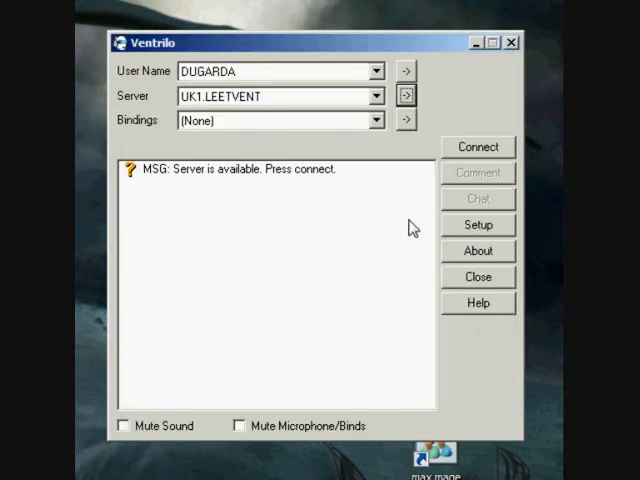
pyautogui.moveTo(420, 172)
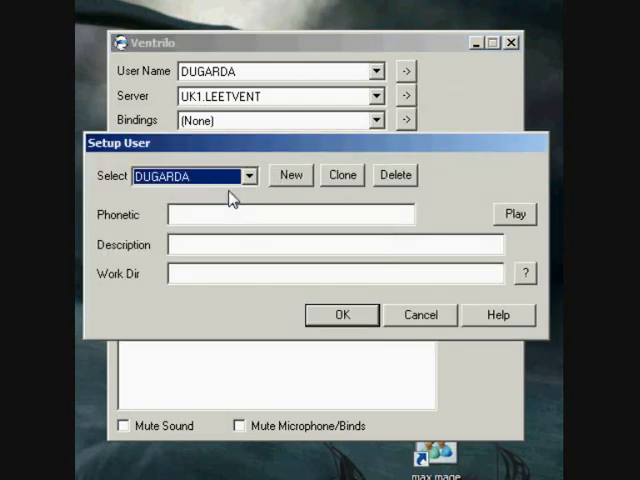
# - Create a new user profile named 'sage lucis' and confirm it as the current user
pyautogui.click(292, 174)
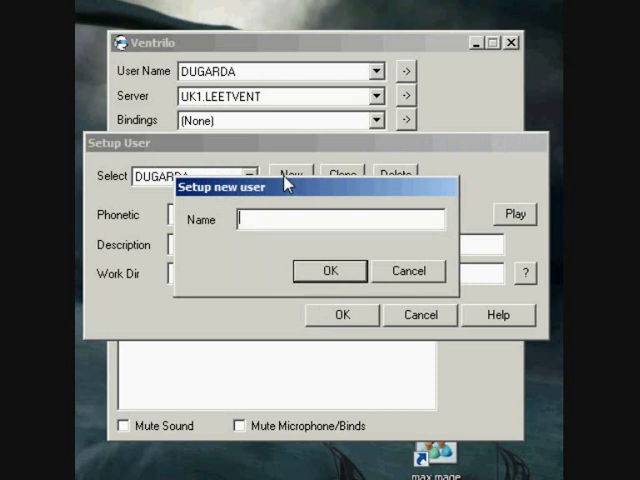
pyautogui.write('sage lucis')
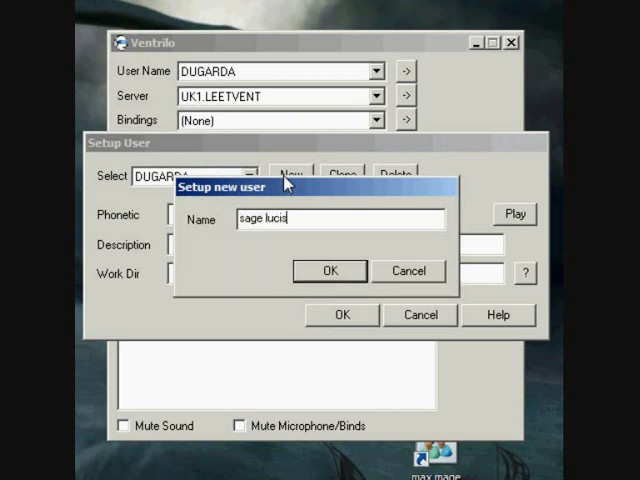
pyautogui.click(328, 272)
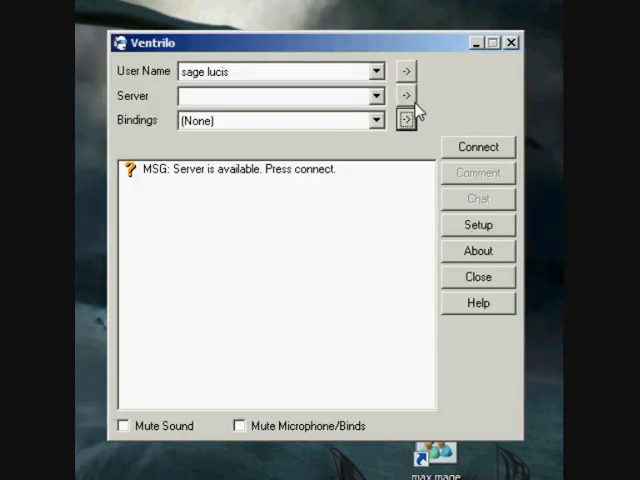
# - Start a new server entry named 'fgdtr' in the Connection Editor
pyautogui.click(240, 110)
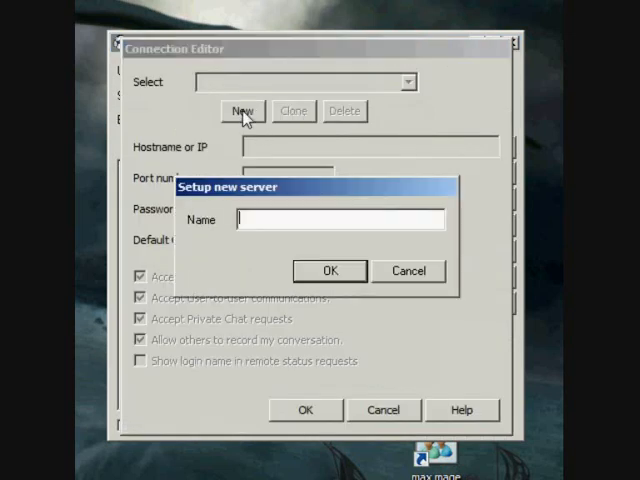
pyautogui.write('fgdtr')
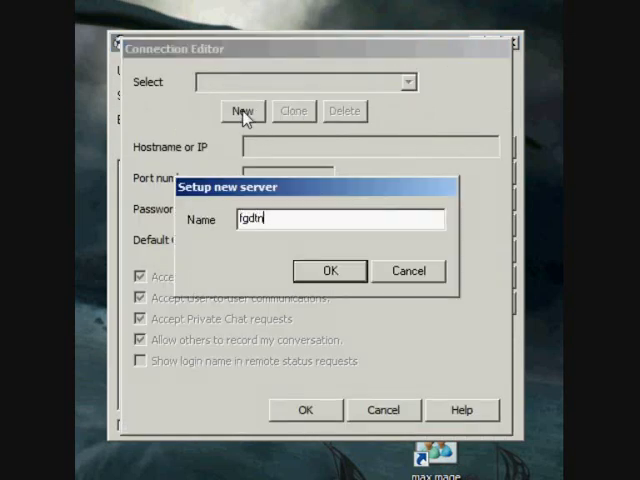
pyautogui.click(330, 272)
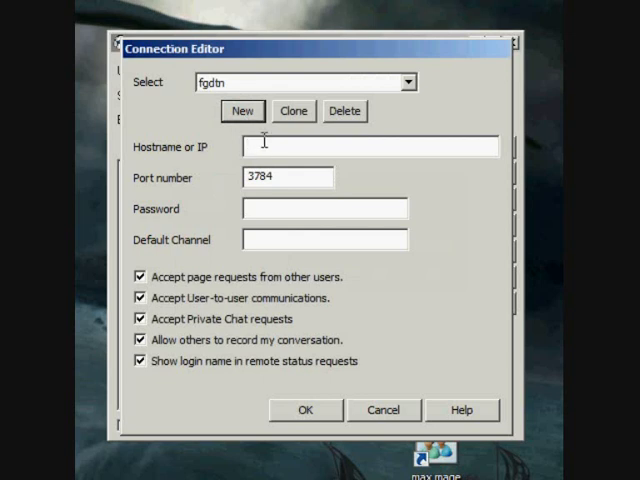
# - Set the server hostname to Uk1.leetvent.com on port 3856 and save the entry
pyautogui.write('Uk1.leetvent.')
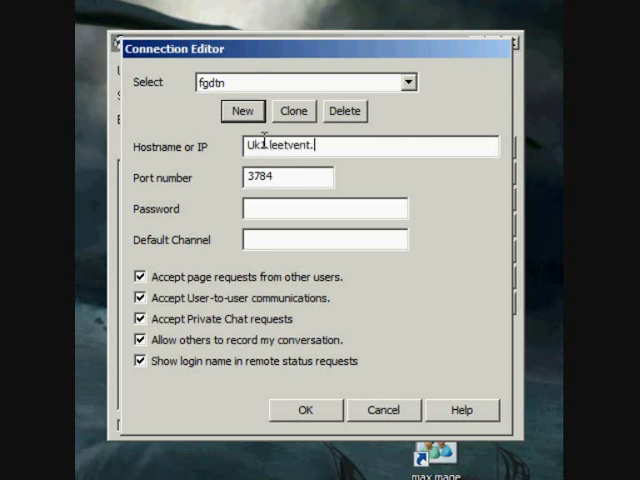
pyautogui.write('com')
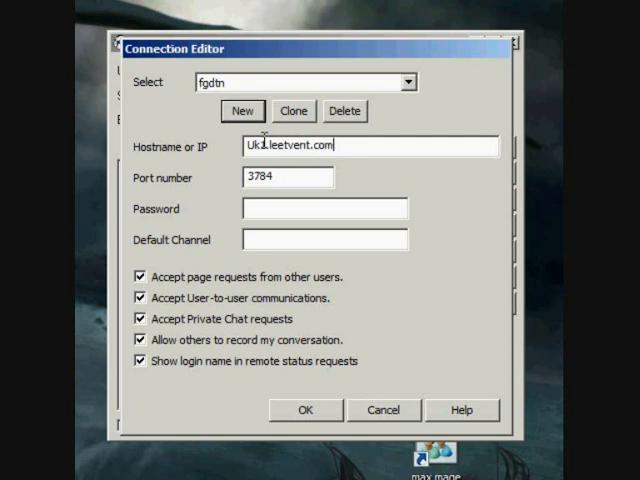
pyautogui.write('po')
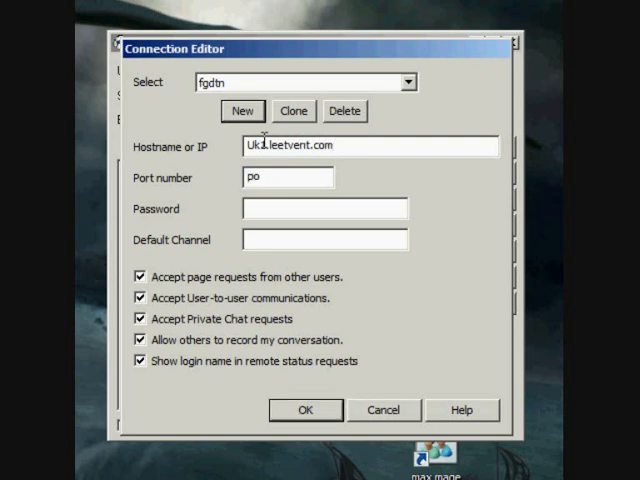
pyautogui.write('3856')
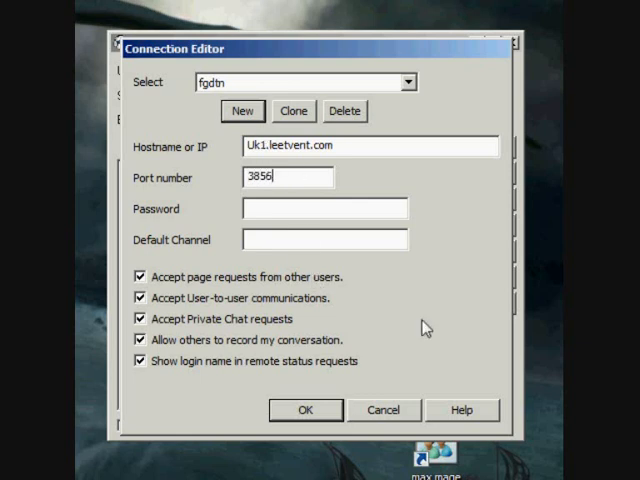
pyautogui.click(306, 410)
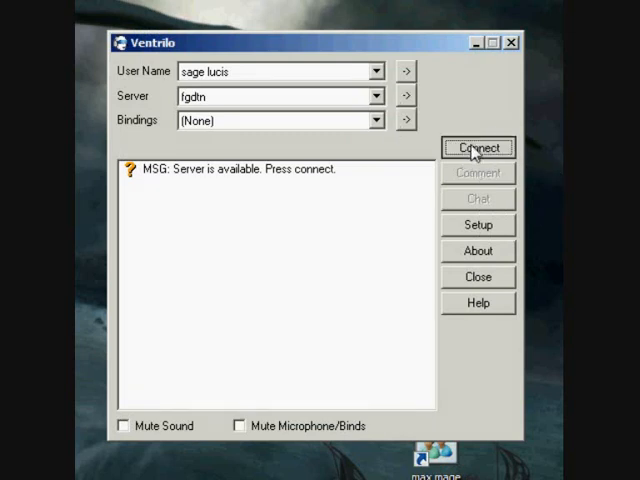
# - Connect to the new leetvent server and dismiss its Message of the Day
pyautogui.click(478, 148)
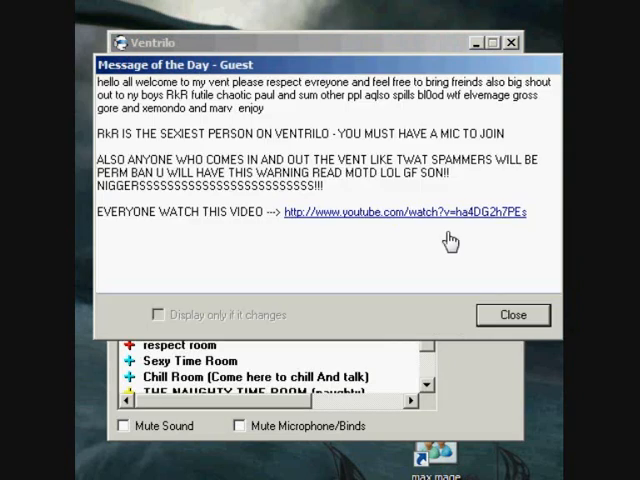
pyautogui.click(512, 316)
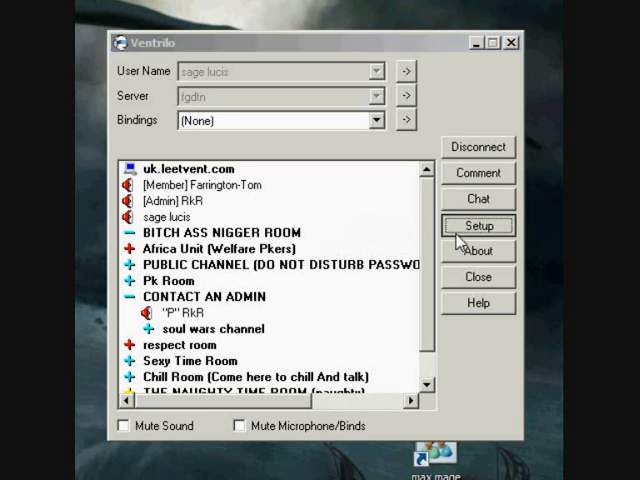
# - In Setup's Voice settings, try Shift, B and Left as push-to-talk hotkeys, settling on Shift
pyautogui.click(480, 224)
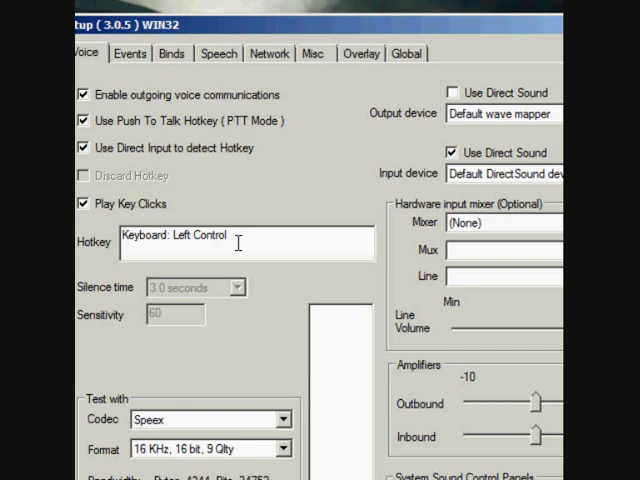
pyautogui.press('shift')
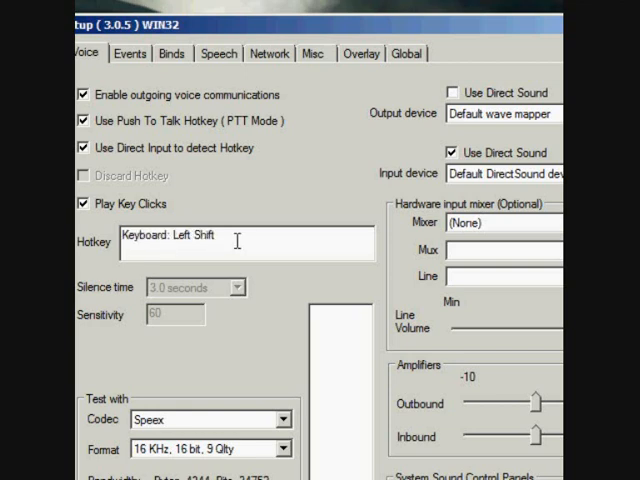
pyautogui.press('b')
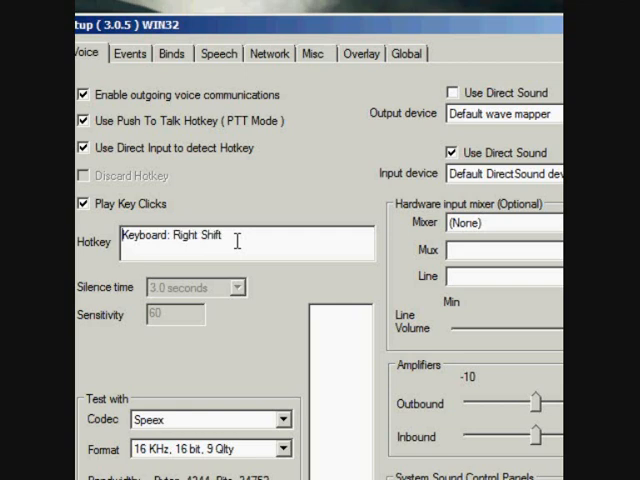
pyautogui.press('Left')
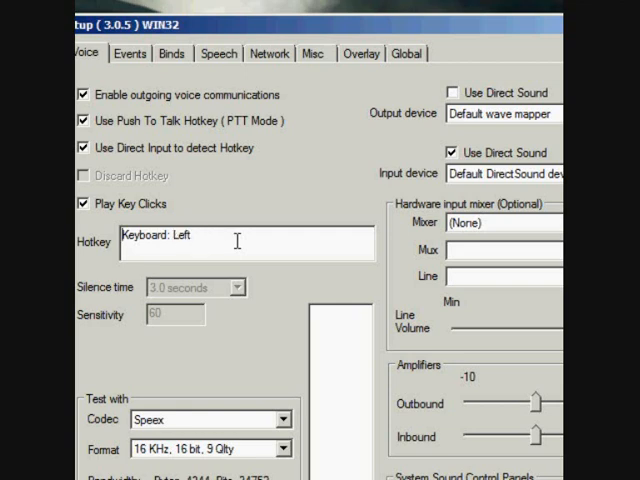
pyautogui.press('Shift')
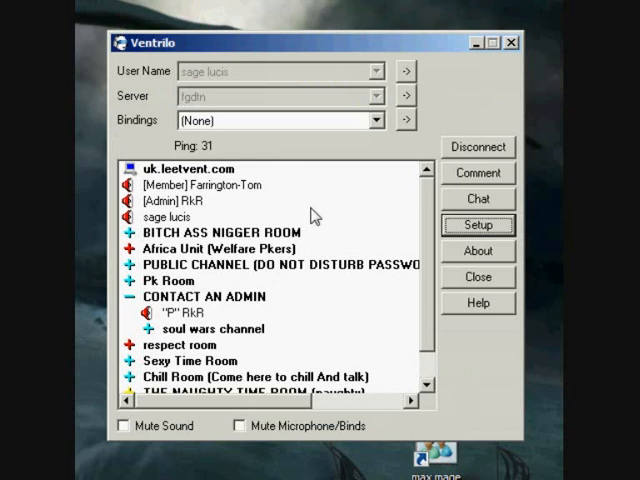
pyautogui.moveTo(436, 196)
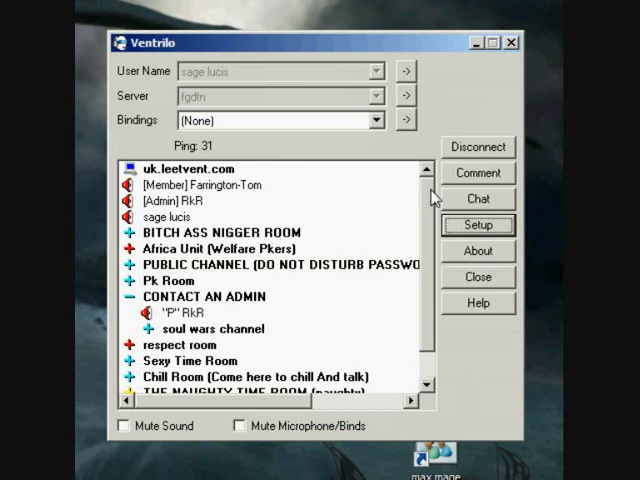